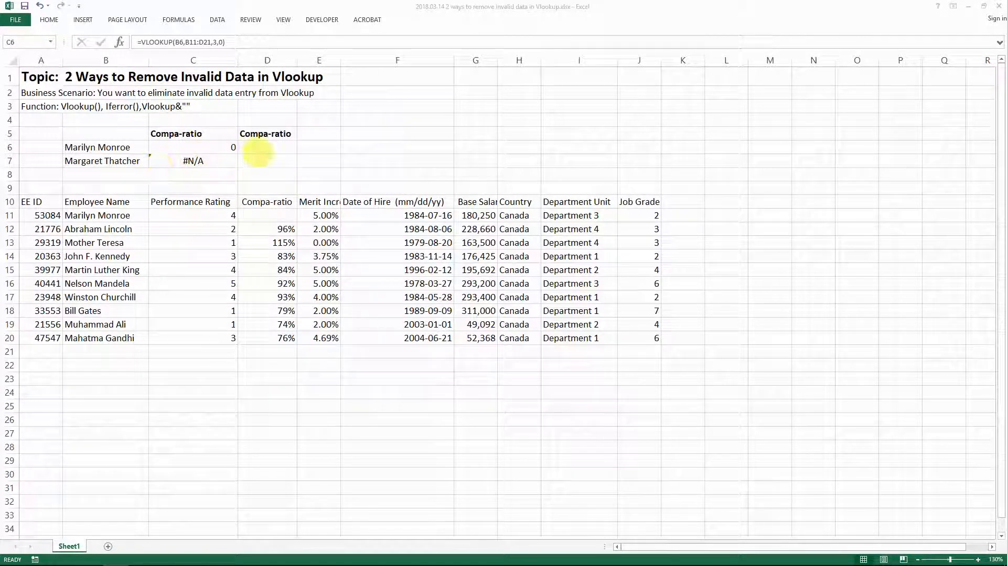
Step: Review the existing C6 and C7 lookups, leaving their formulas unchanged, and note C6's 0 result
{"action": "left_click", "coordinate": [193, 147]}
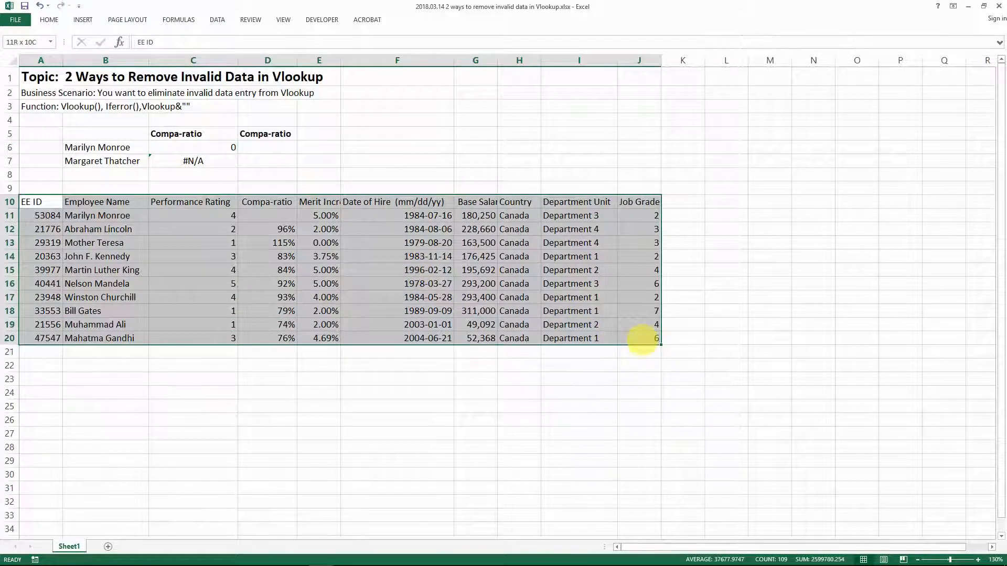
{"action": "left_click", "coordinate": [193, 256]}
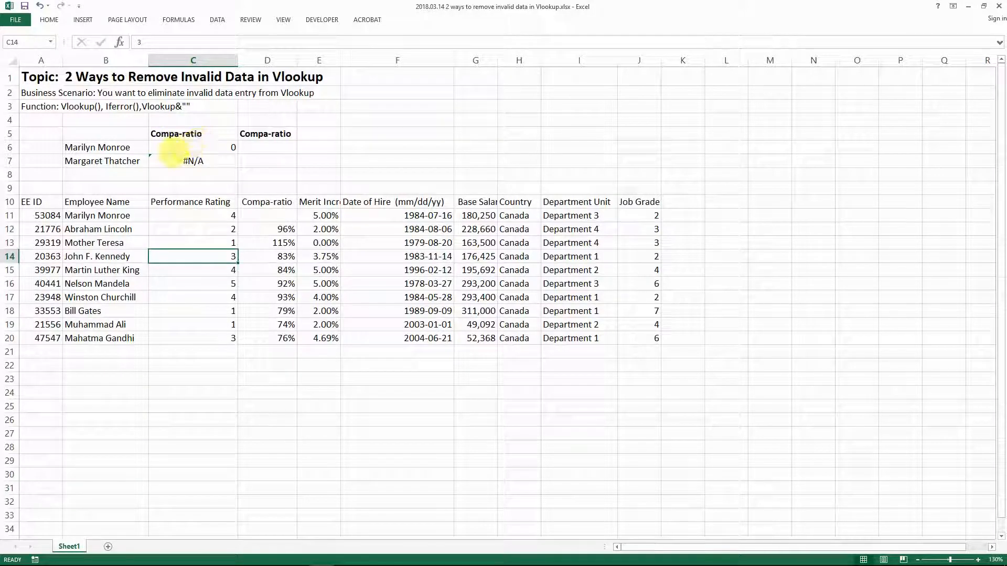
{"action": "left_click", "coordinate": [193, 147]}
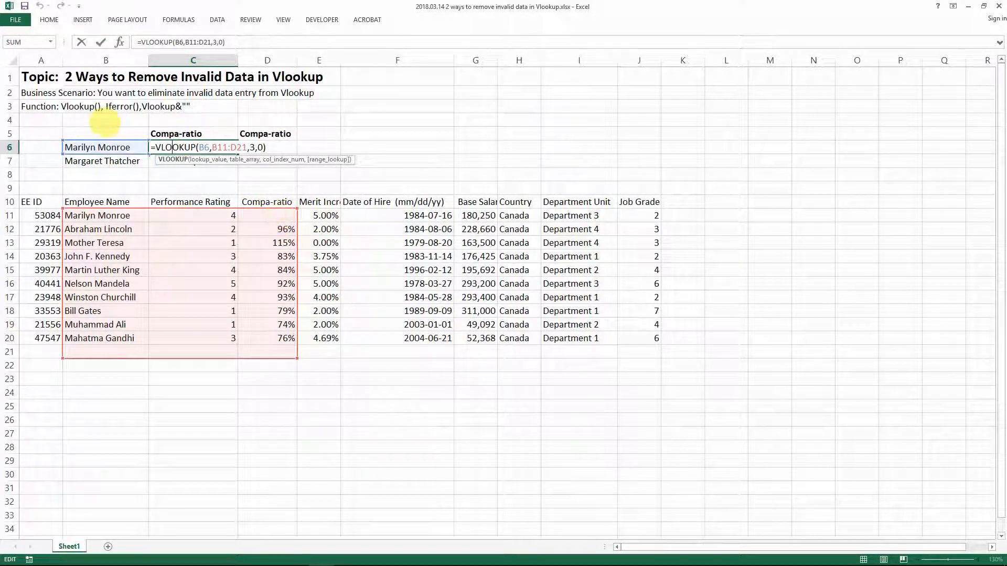
{"action": "key", "text": "Return"}
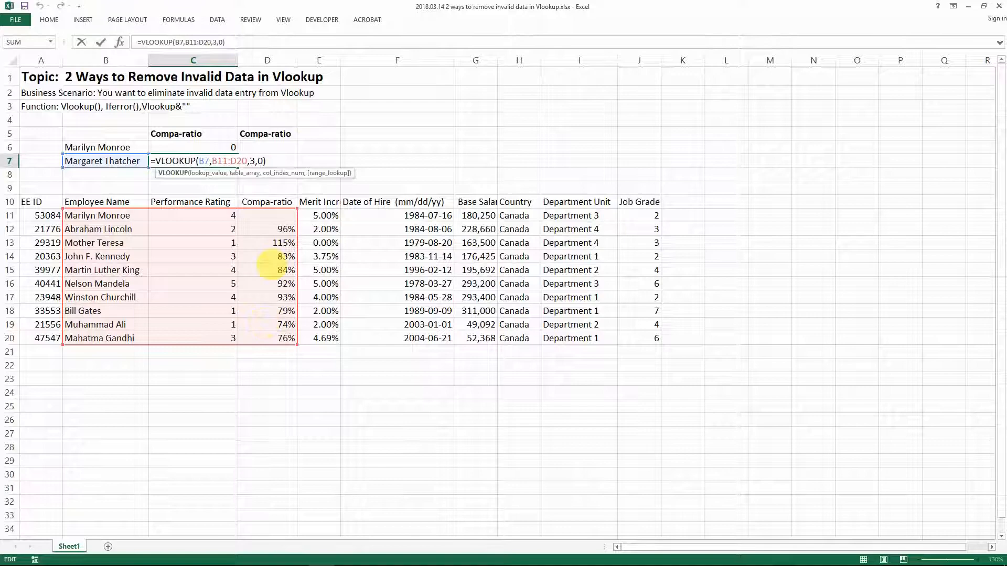
{"action": "key", "text": "Return"}
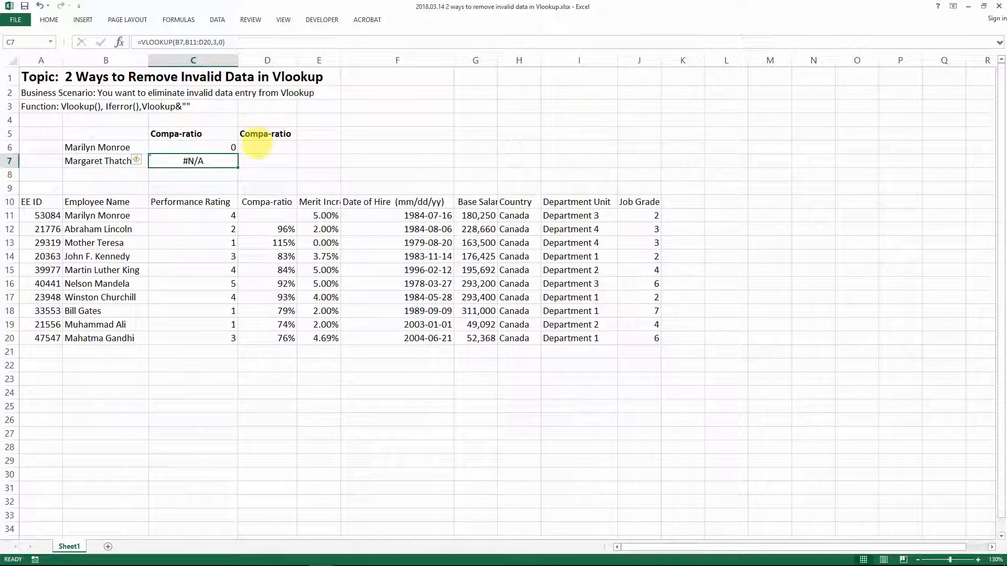
{"action": "left_click_drag", "start_coordinate": [193, 161], "coordinate": [193, 147]}
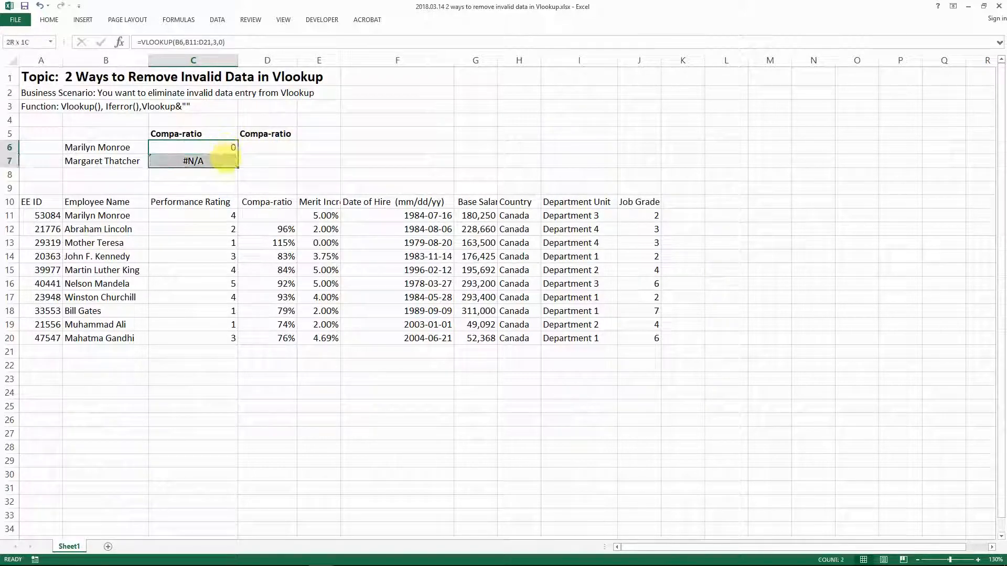
{"action": "left_click", "coordinate": [193, 147]}
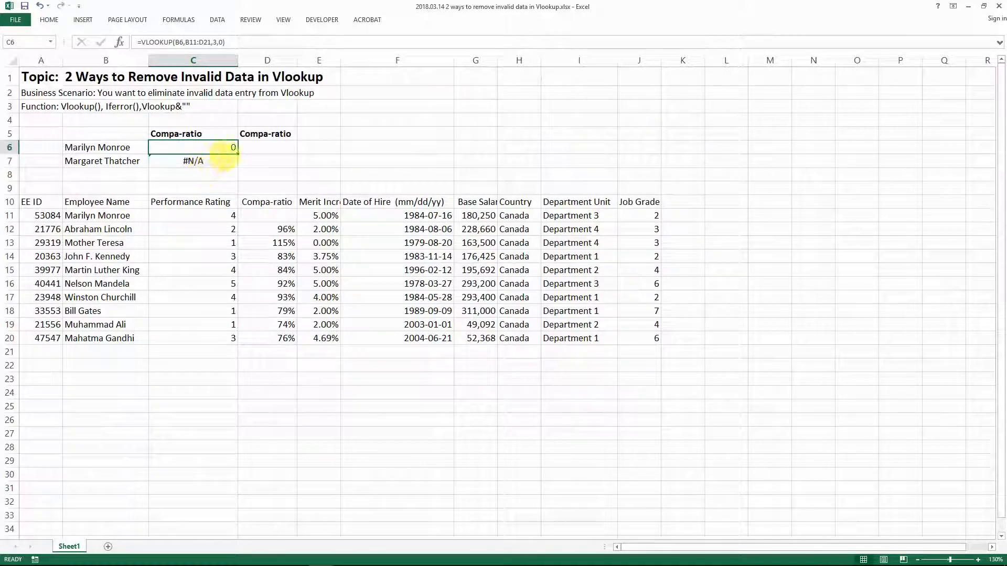
Step: Enter =VLOOKUP(B6,B11:D20,3,0) in D6 for Marilyn Monroe's compa-ratio
{"action": "left_click", "coordinate": [267, 147]}
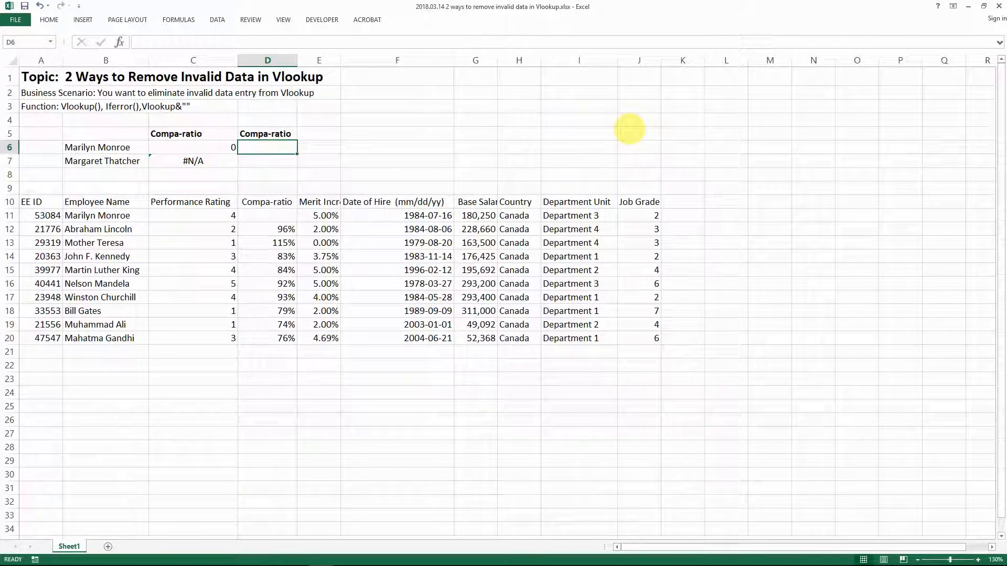
{"action": "type", "text": "=vl"}
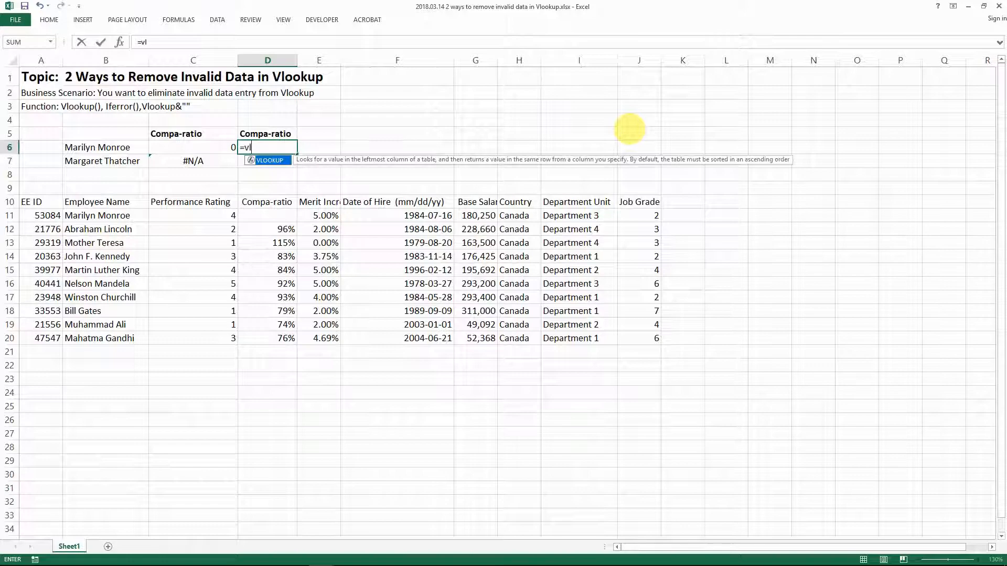
{"action": "type", "text": "lookup("}
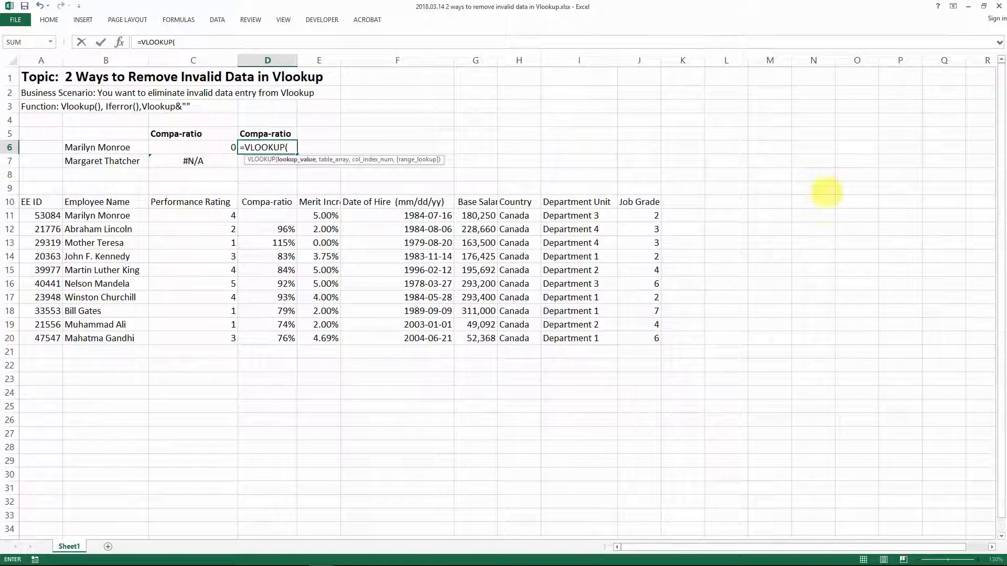
{"action": "left_click", "coordinate": [105, 147]}
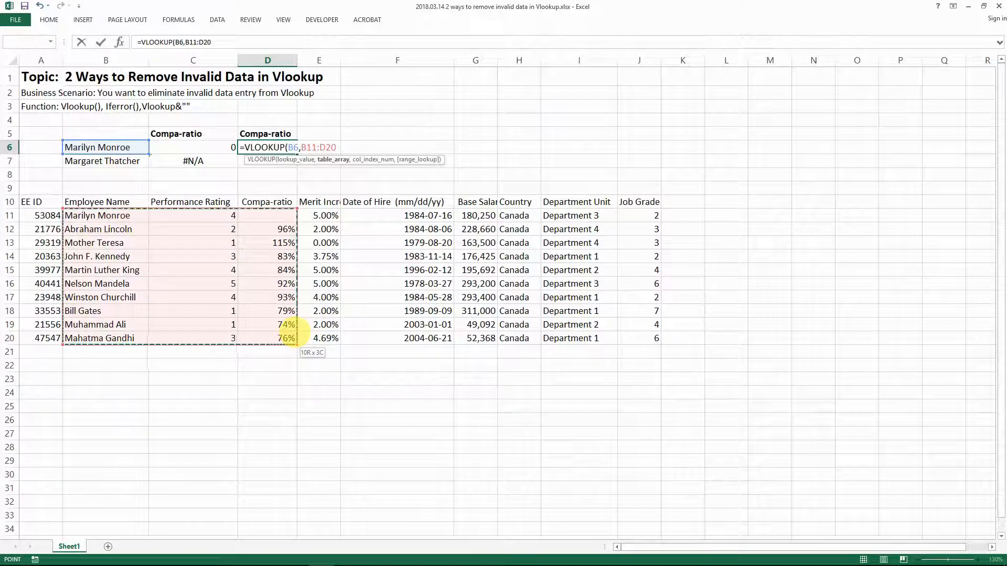
{"action": "type", "text": ",3"}
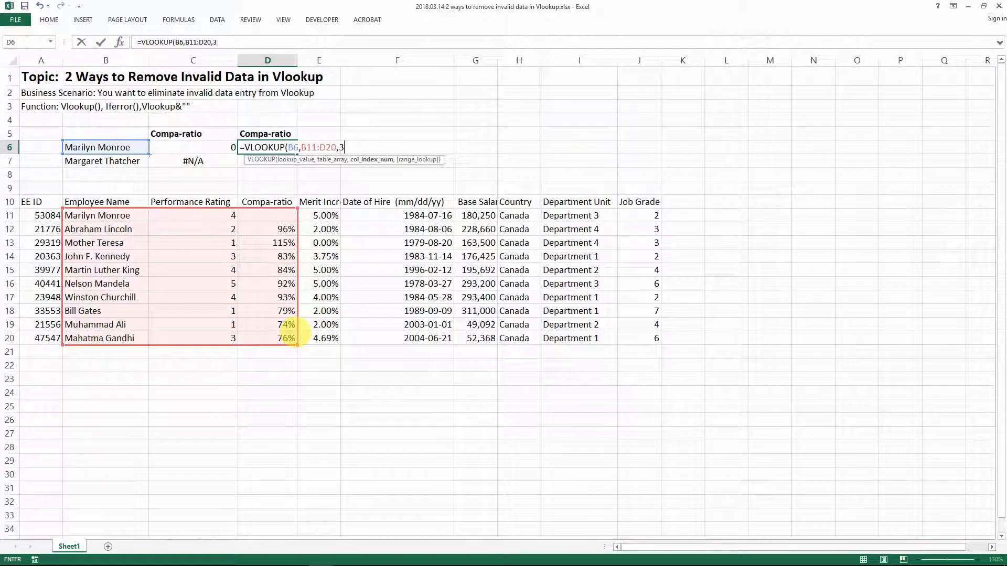
{"action": "type", "text": ",0)"}
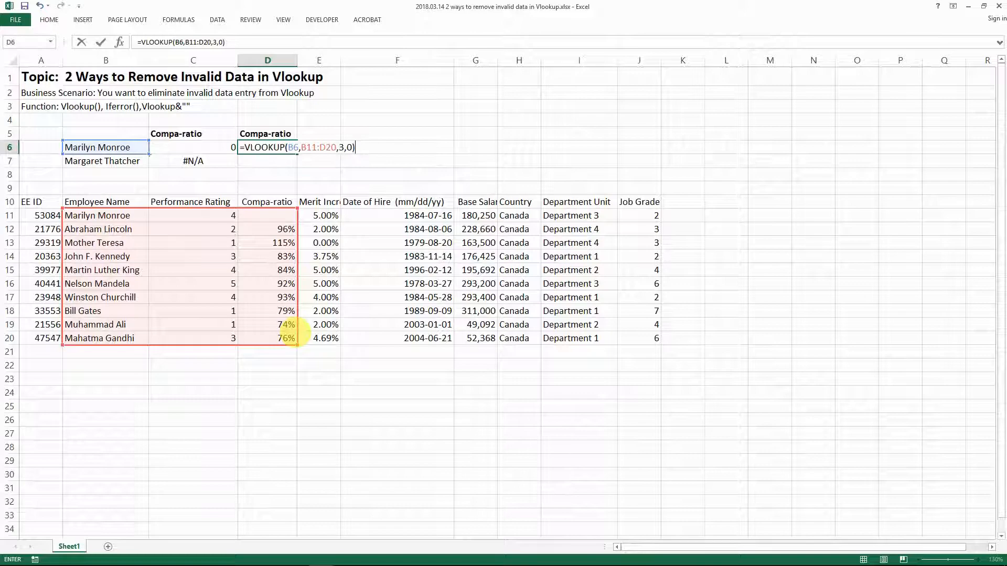
{"action": "key", "text": "Return"}
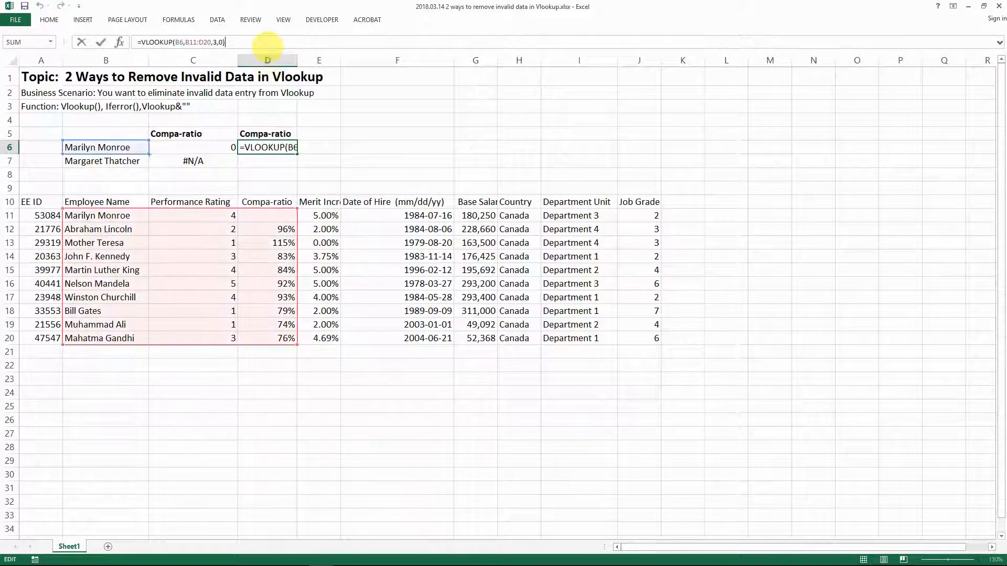
Step: Append &"" to the D6 lookup so it shows blank instead of 0
{"action": "type", "text": "&\""}
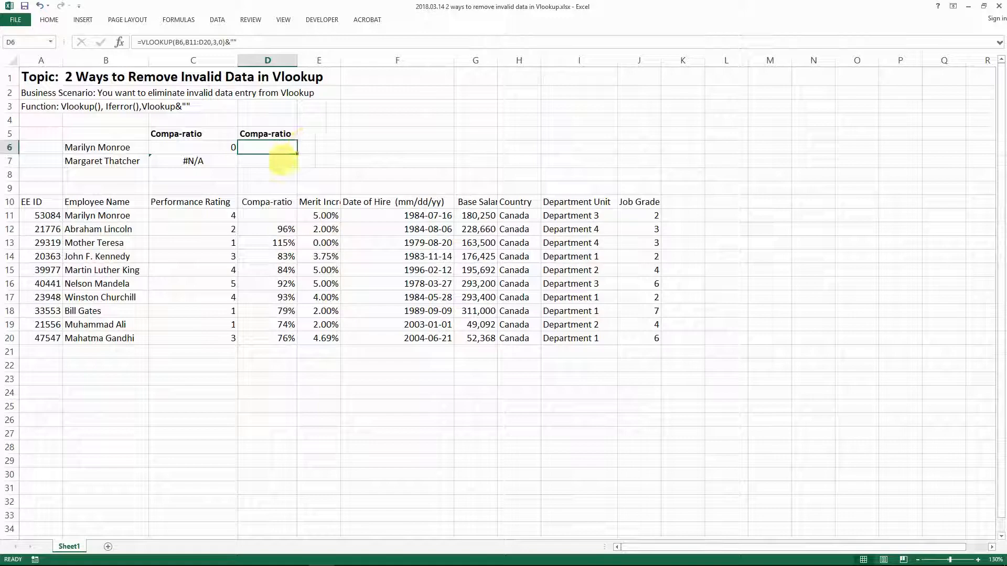
{"action": "key", "text": "Return"}
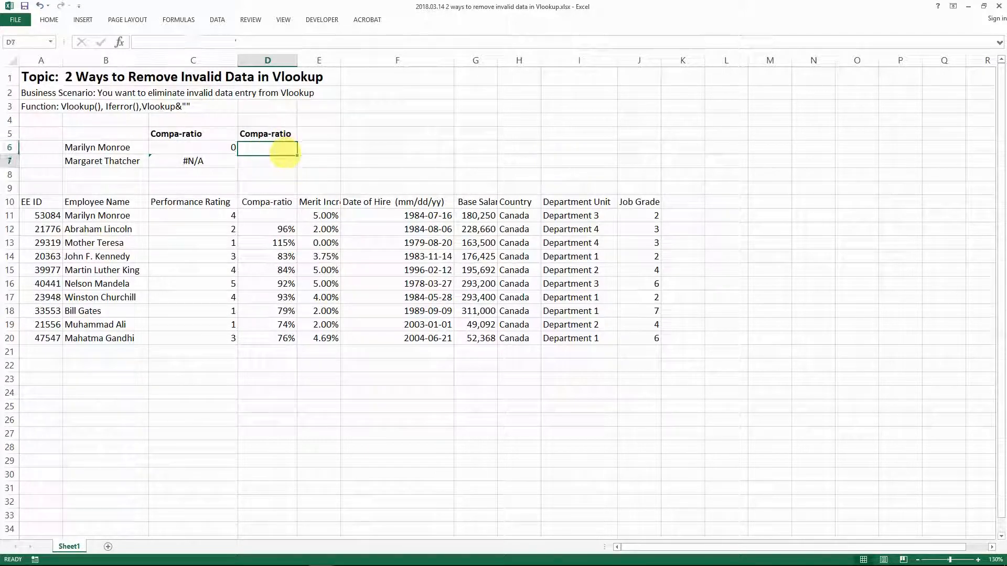
{"action": "left_click", "coordinate": [193, 160]}
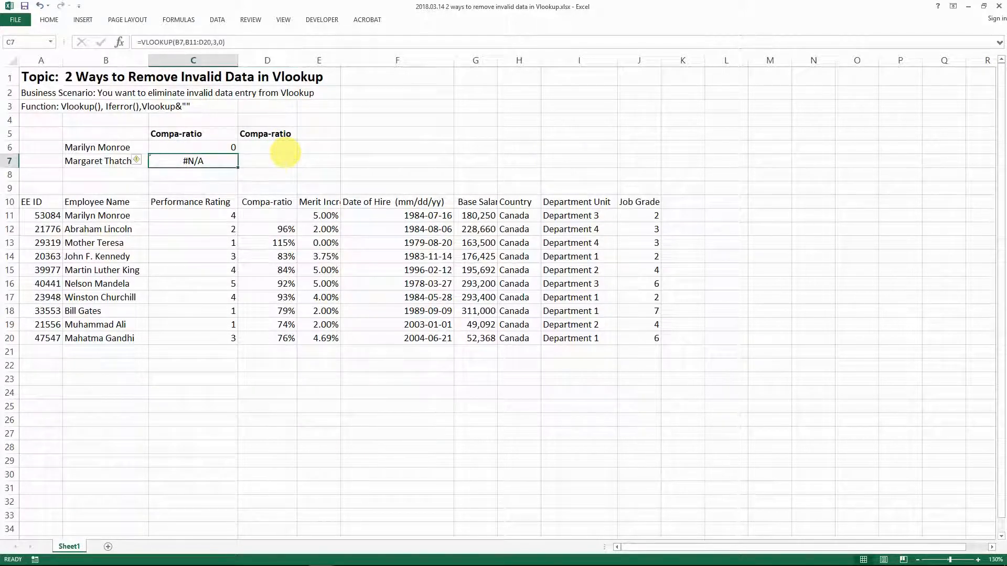
{"action": "left_click", "coordinate": [267, 160]}
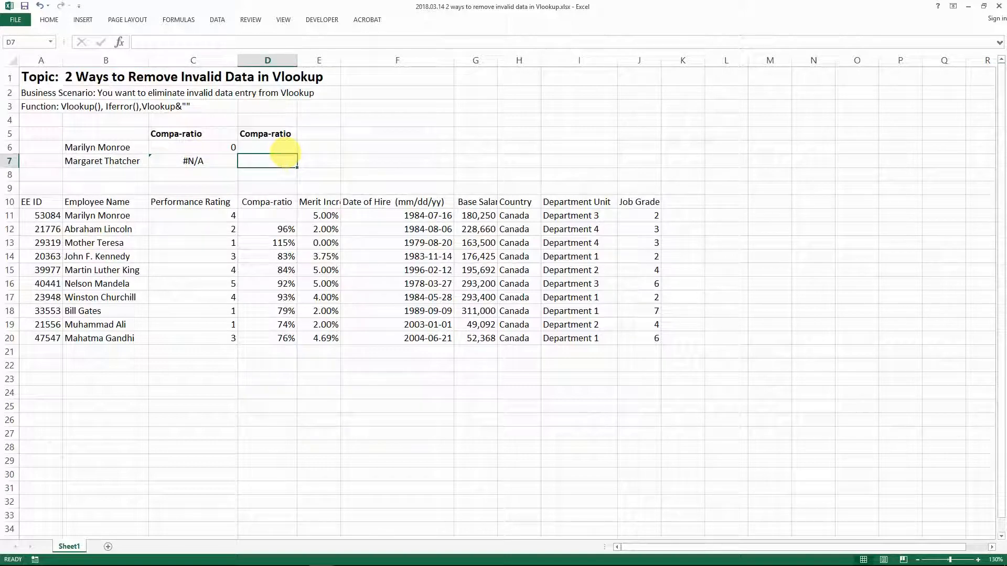
{"action": "mouse_move", "coordinate": [282, 263]}
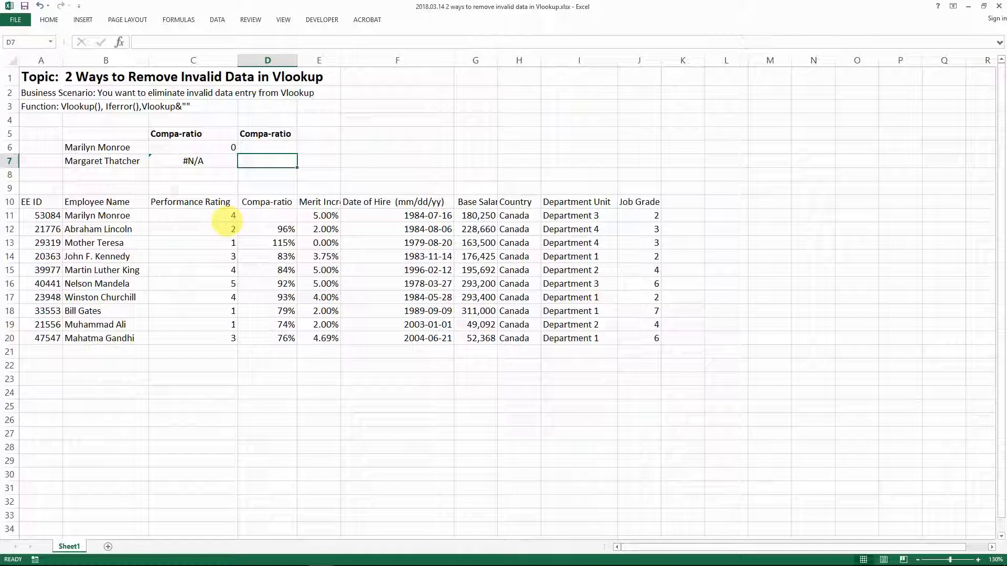
Step: Enter =IFERROR(VLOOKUP(B7,B11:D20,3,0),"") in D7 for Margaret Thatcher's compa-ratio
{"action": "type", "text": "=ife"}
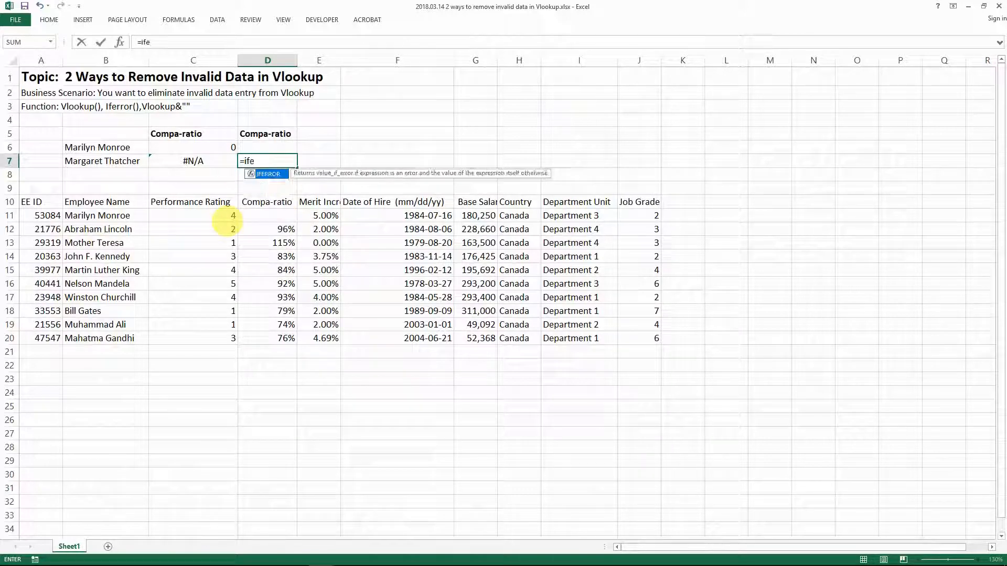
{"action": "type", "text": "RROR("}
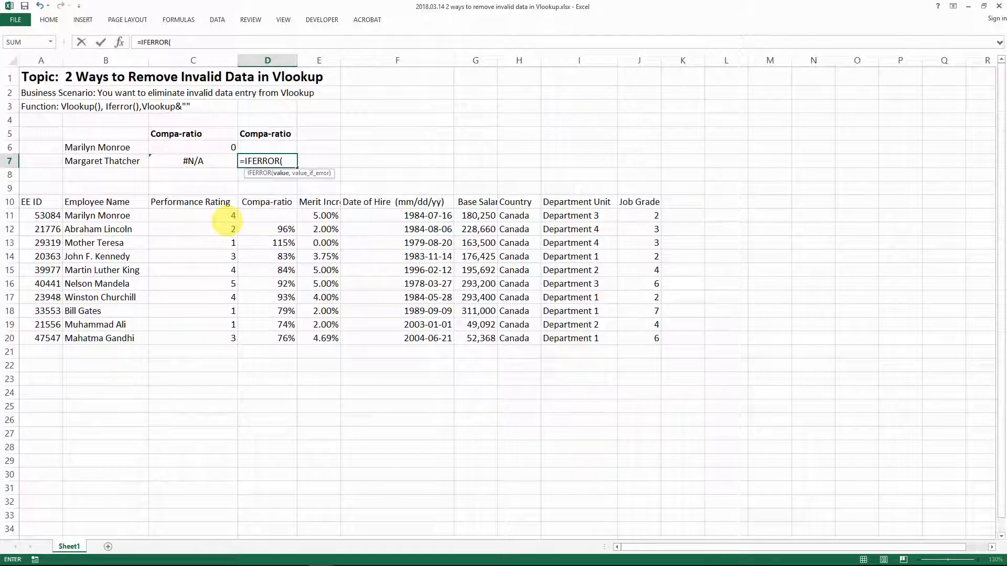
{"action": "type", "text": "VLOOKUP("}
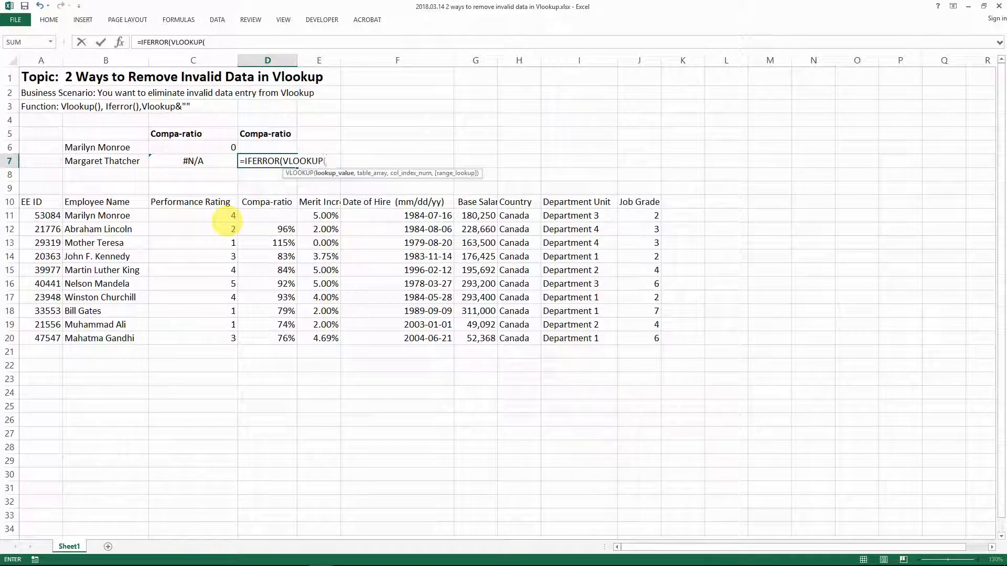
{"action": "left_click", "coordinate": [105, 215]}
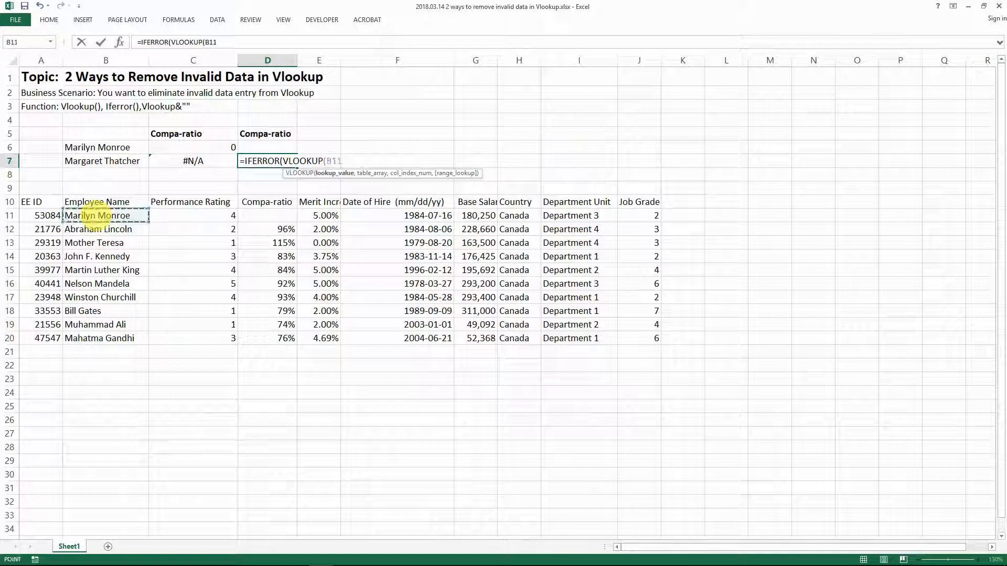
{"action": "type", "text": ","}
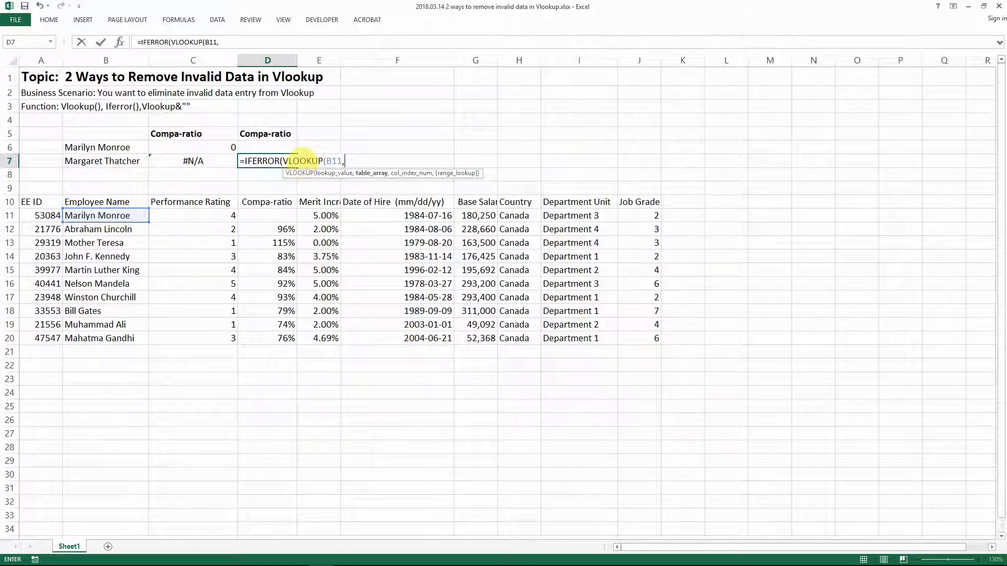
{"action": "left_click", "coordinate": [106, 161]}
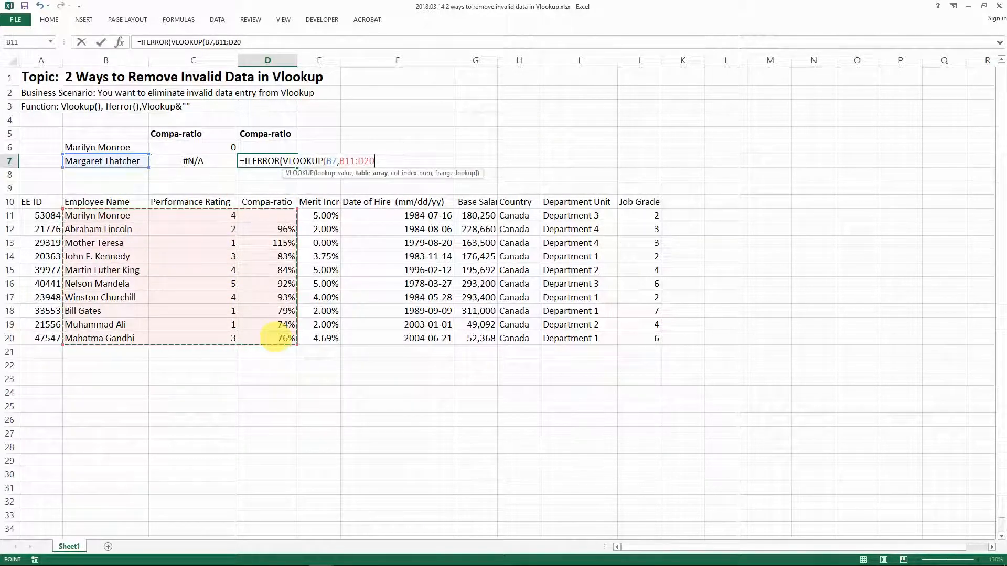
{"action": "type", "text": ","}
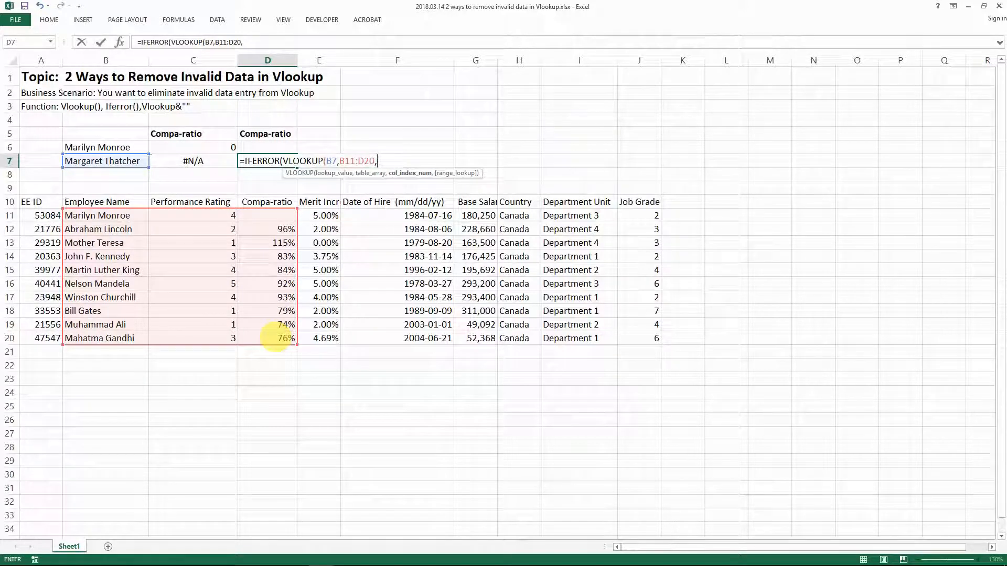
{"action": "type", "text": "3,"}
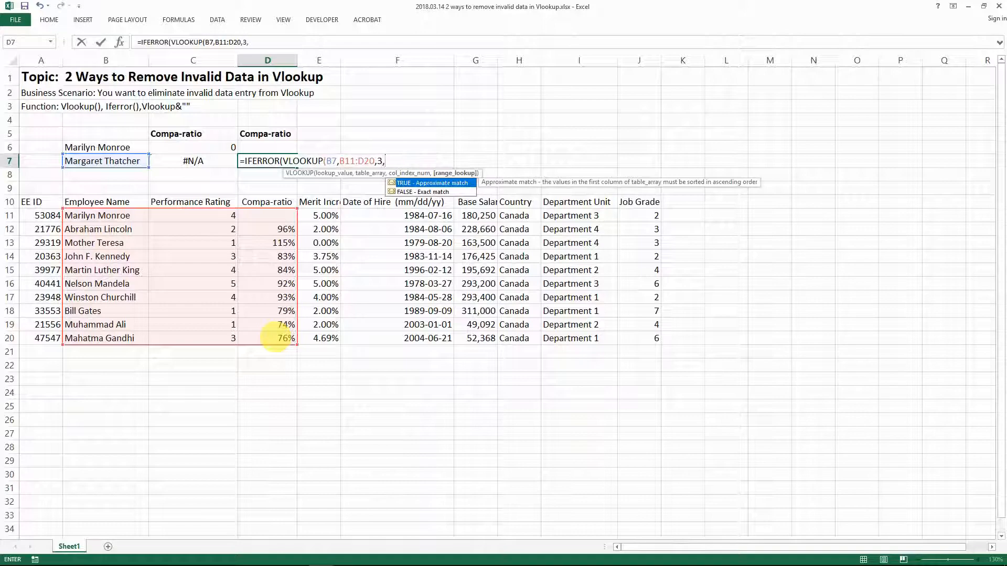
{"action": "type", "text": "0,"}
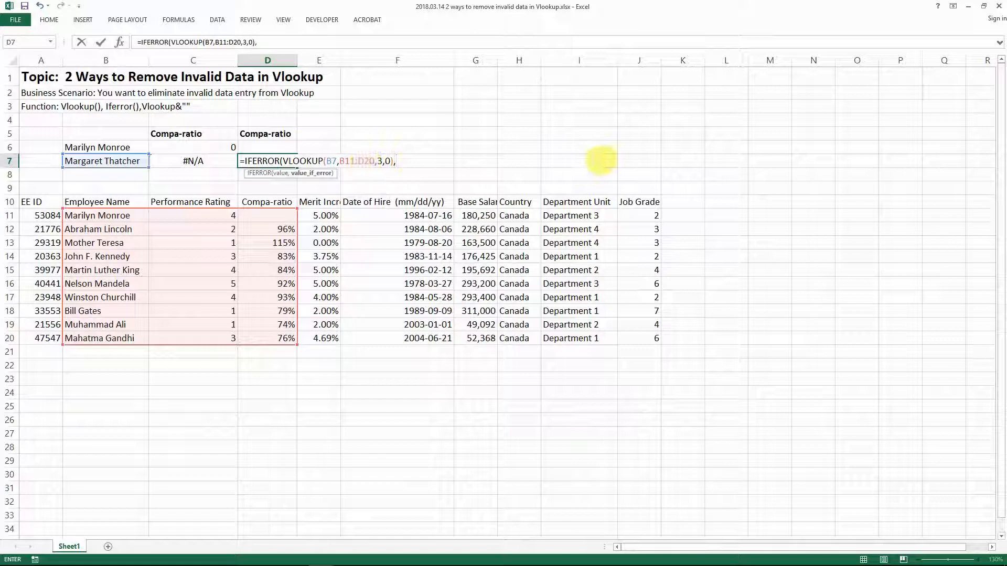
{"action": "type", "text": "\"\""}
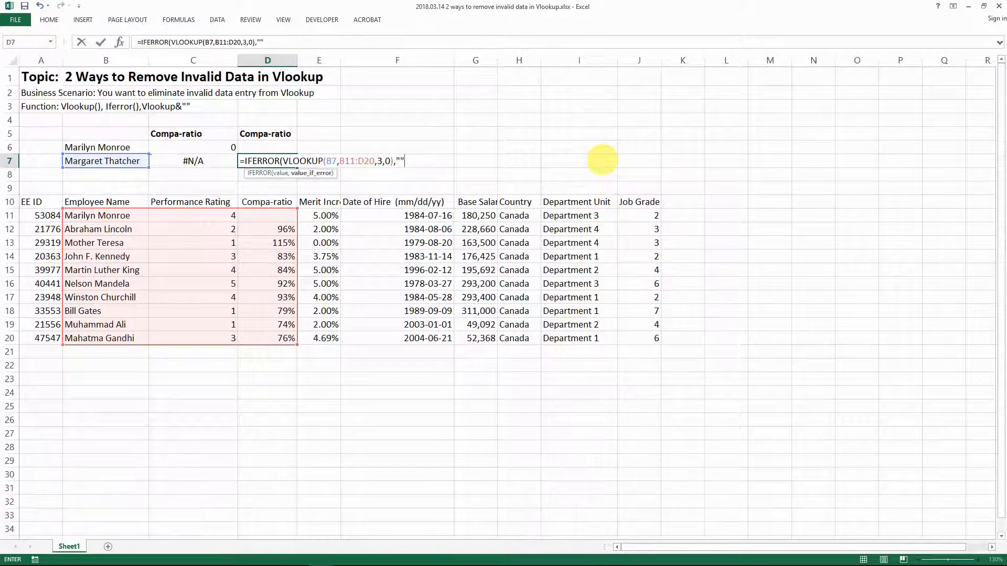
{"action": "type", "text": ")"}
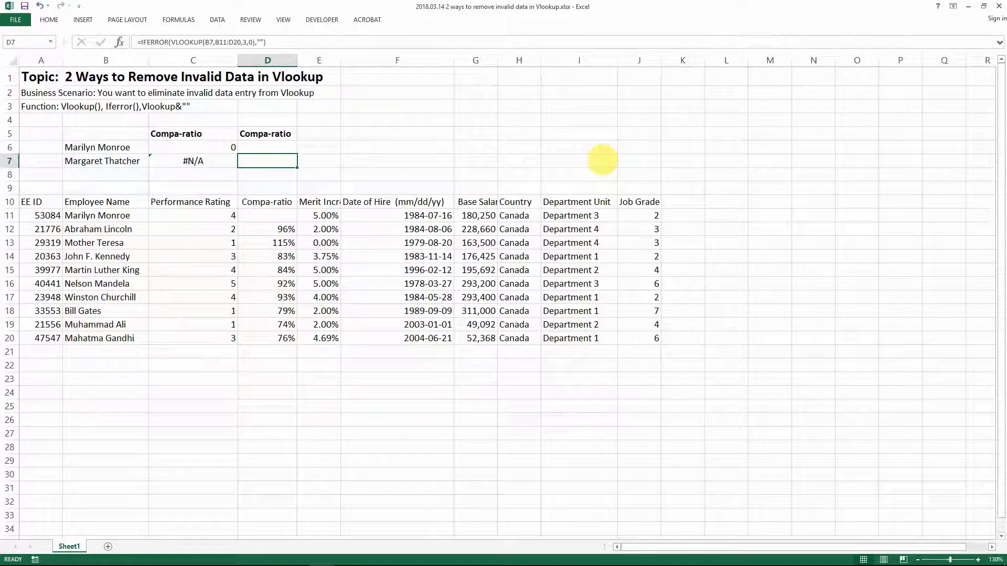
{"action": "mouse_move", "coordinate": [267, 161]}
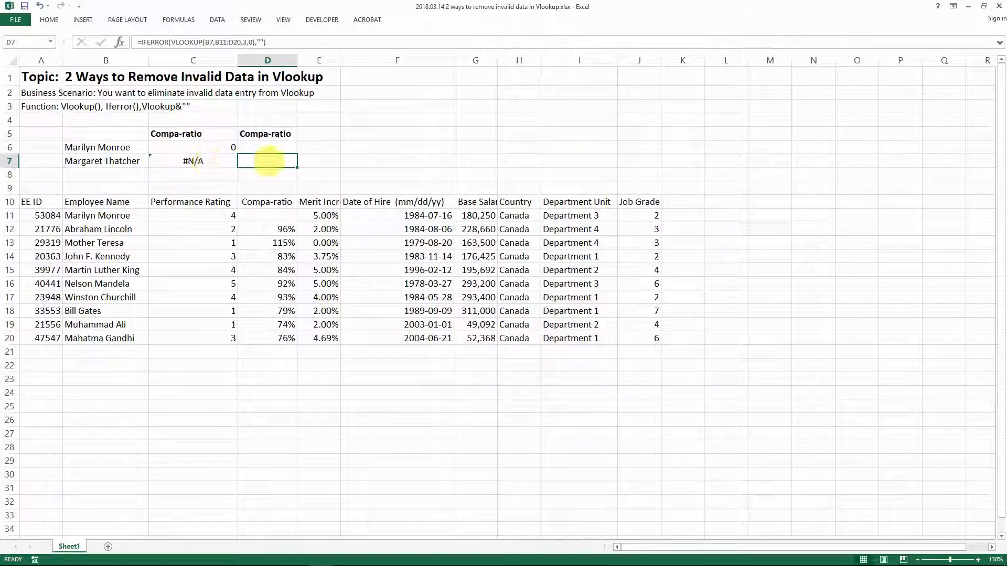
{"action": "left_click", "coordinate": [267, 147]}
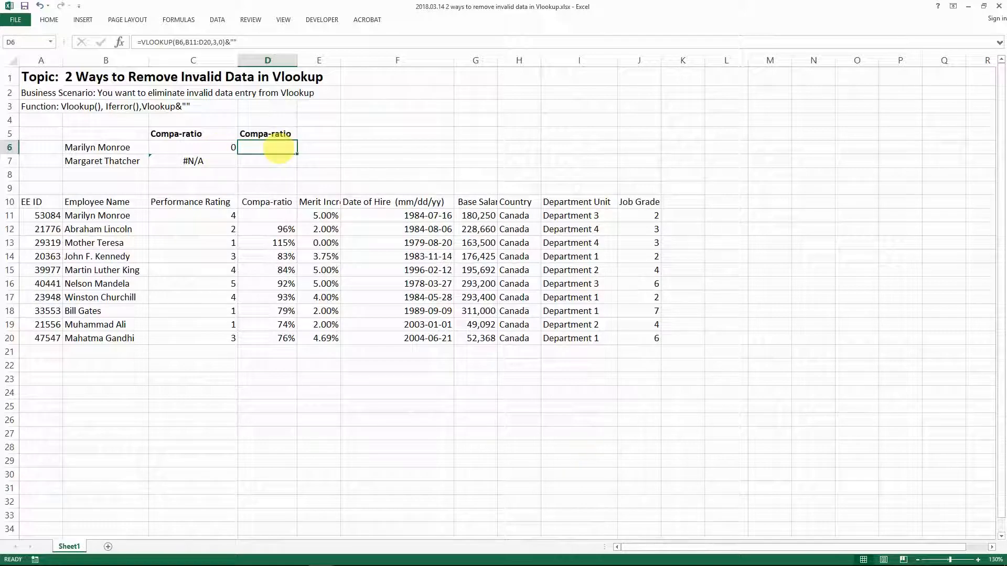
{"action": "mouse_move", "coordinate": [227, 187]}
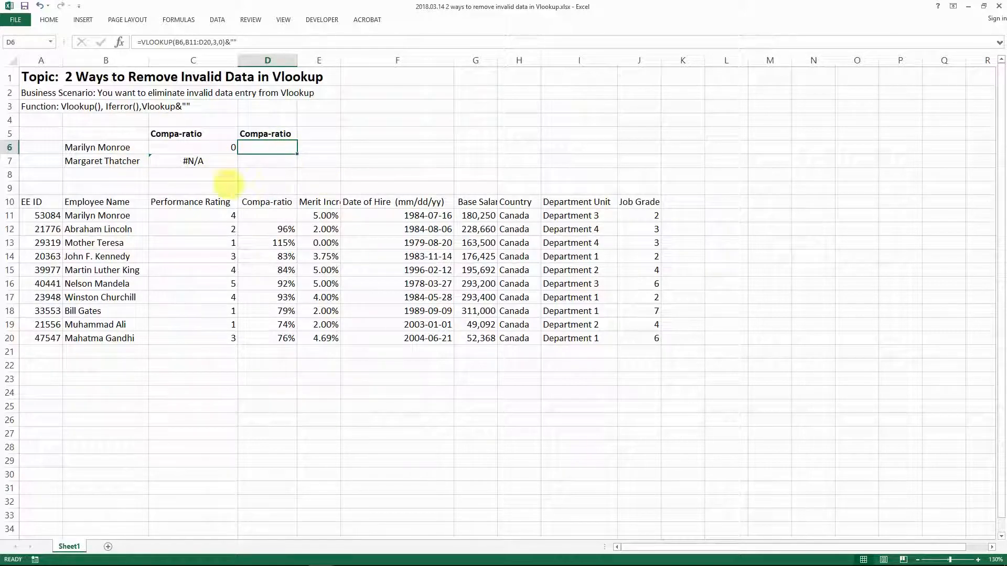
{"action": "mouse_move", "coordinate": [228, 299]}
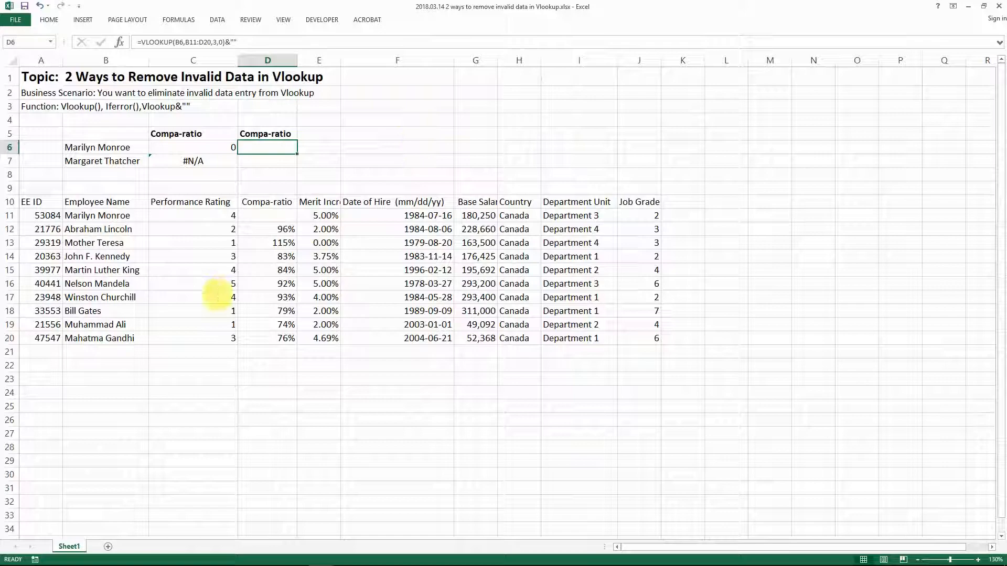